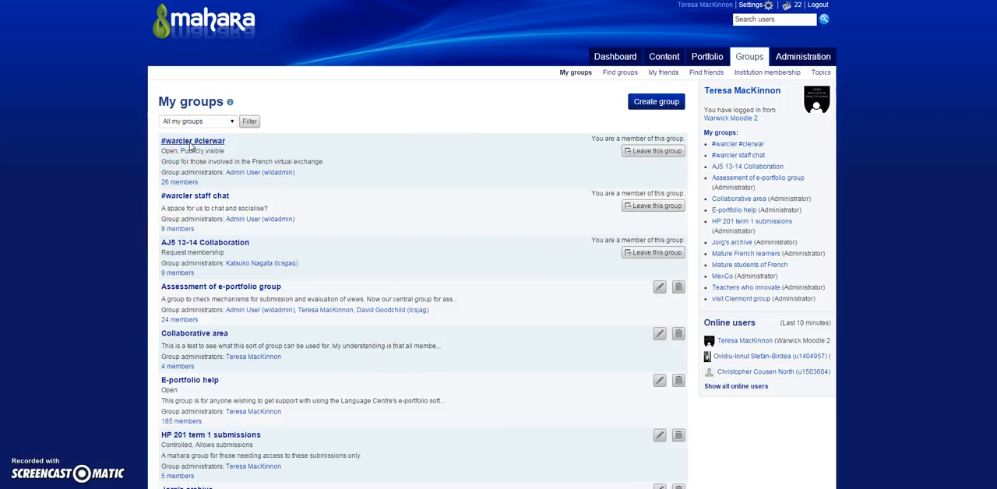
- Open the #warcler #clerwar group's Collections list and the French resources collection from it
click(193, 141)
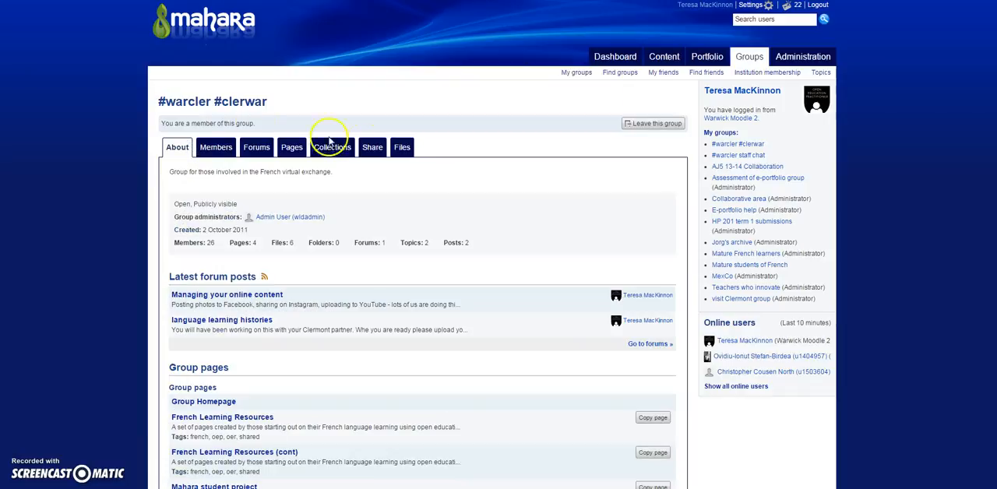
click(331, 148)
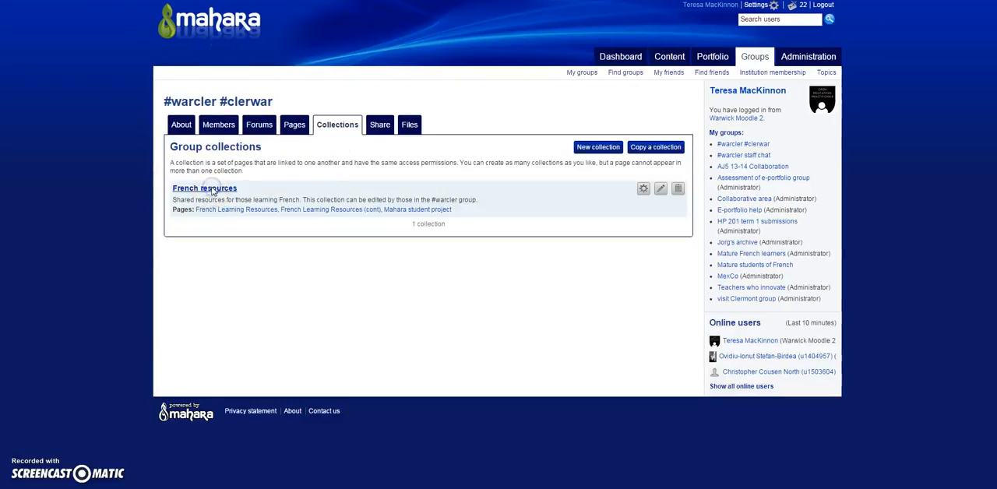
click(205, 188)
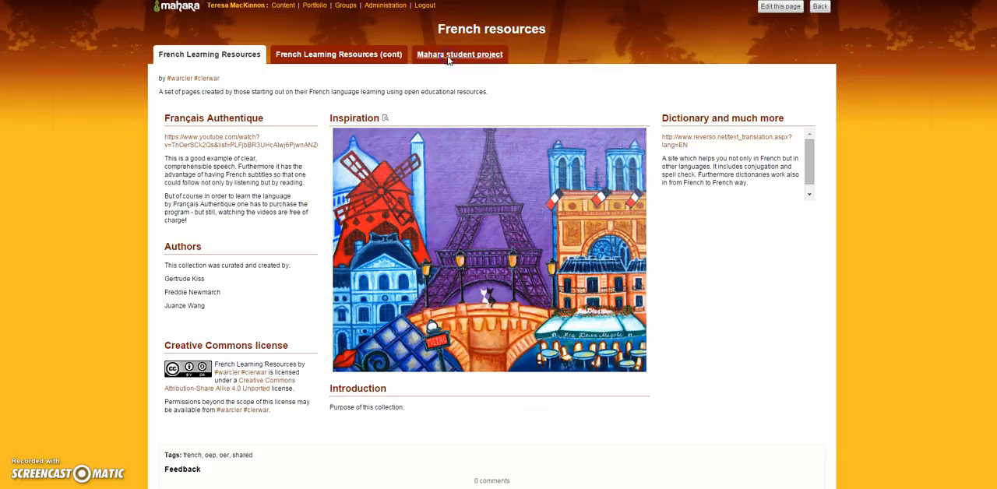
- Read down the Mahara student project page with its description, student photos and embedded videos
click(458, 54)
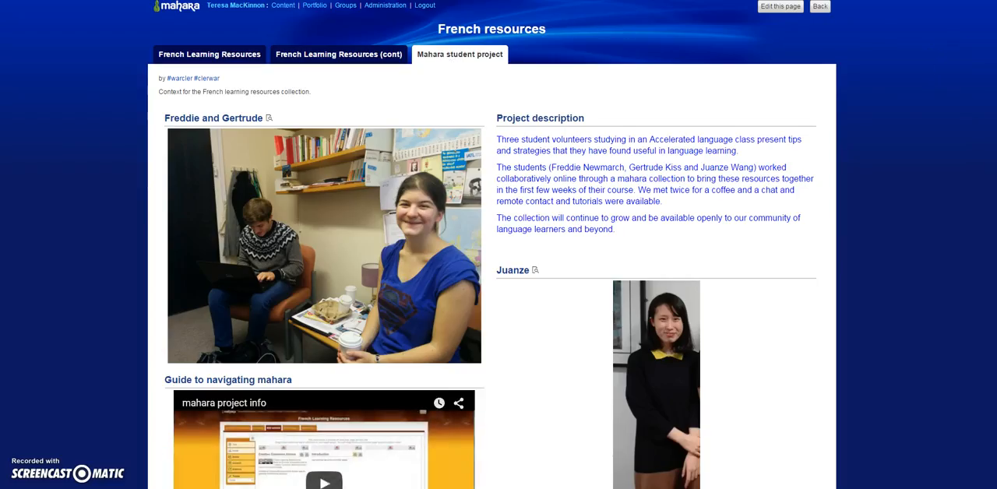
scroll(down, 3)
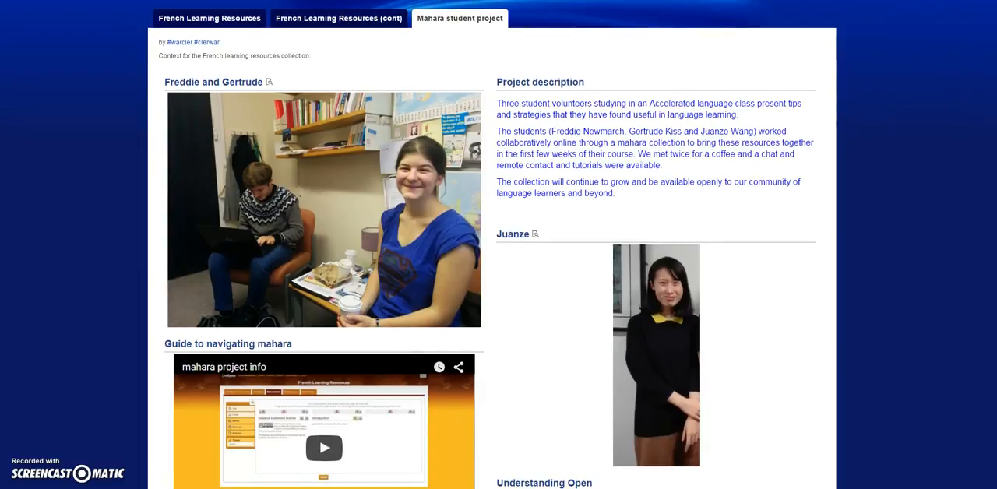
scroll(down, 3)
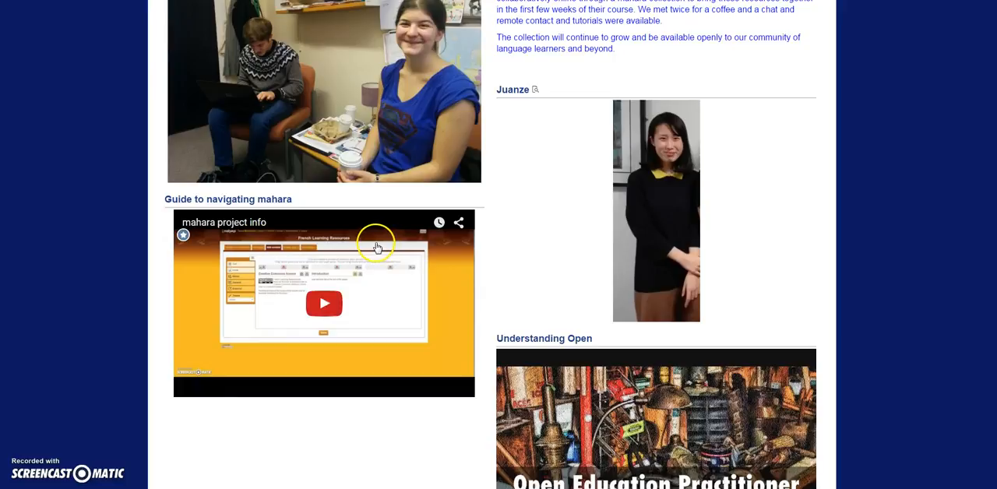
mouse_move(615, 325)
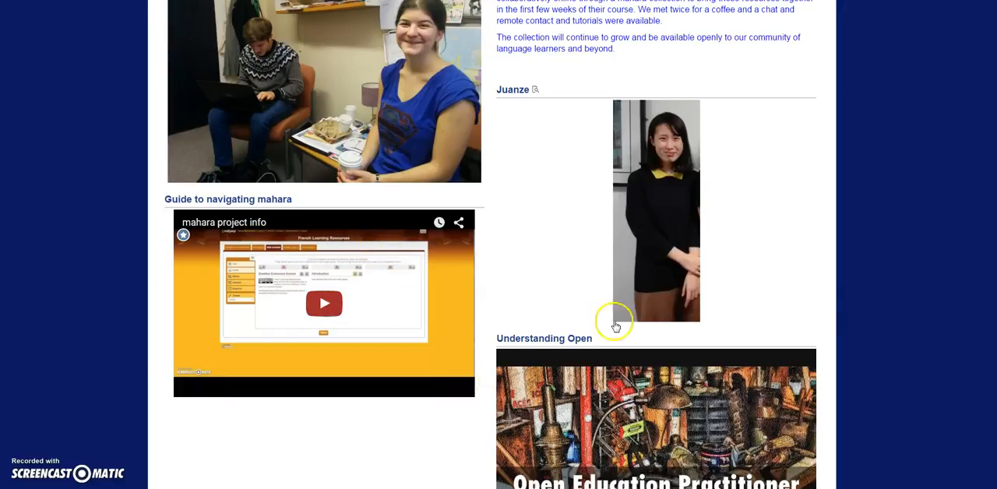
scroll(down, 3)
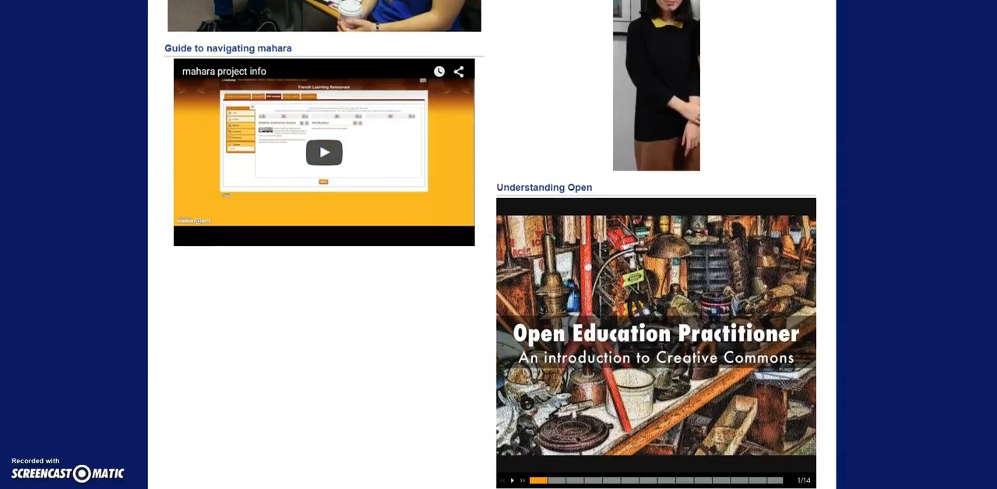
scroll(down, 3)
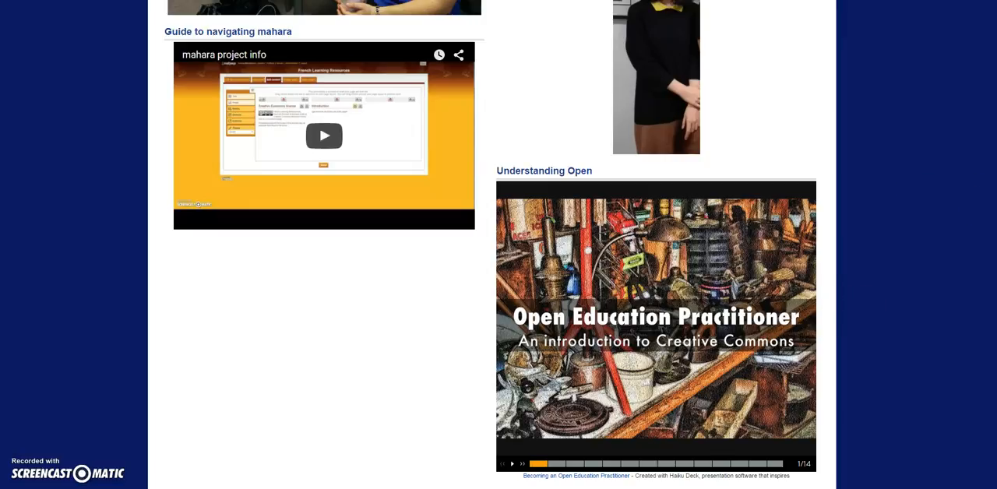
click(459, 54)
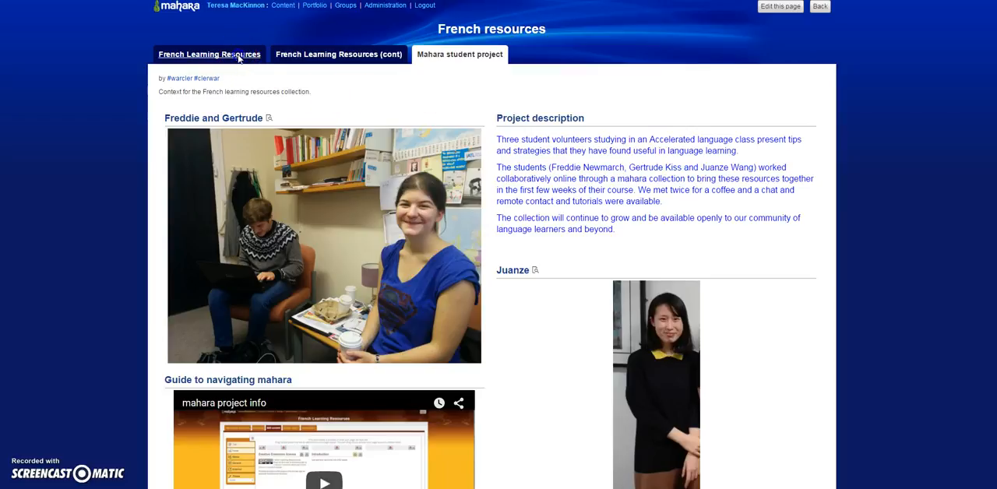
- Check the French Learning Resources (cont) page, then settle back on French Learning Resources
click(209, 54)
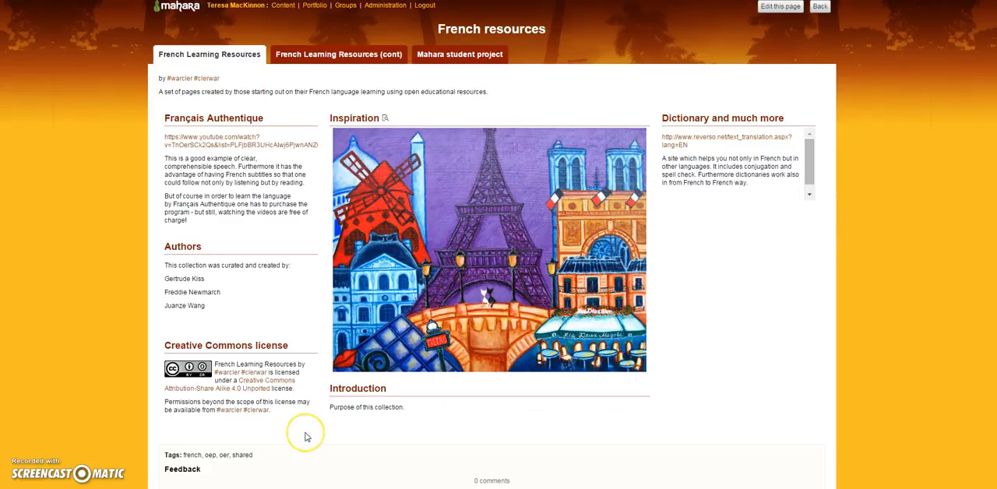
mouse_move(261, 264)
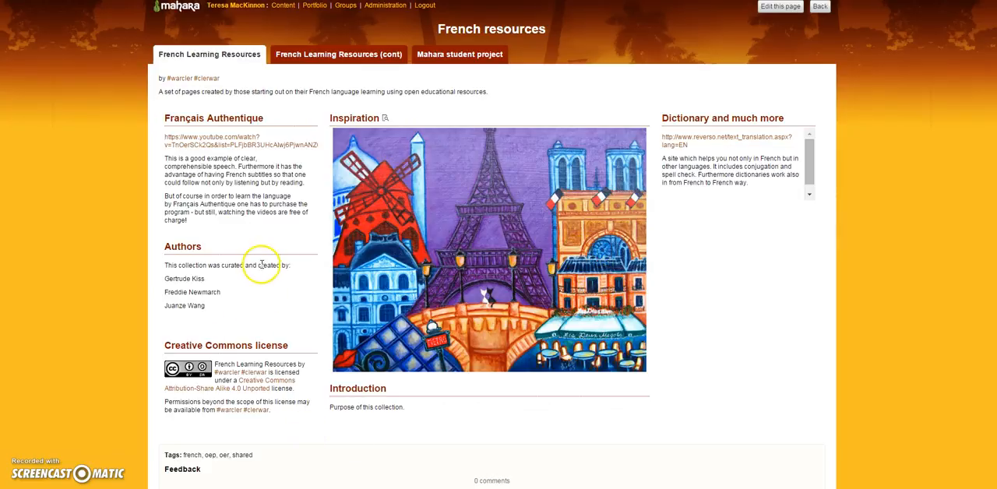
mouse_move(962, 206)
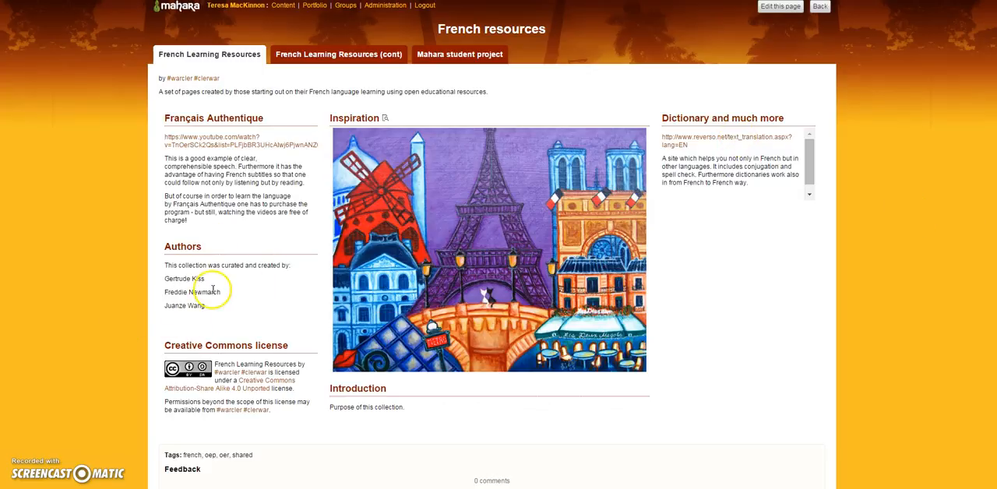
mouse_move(231, 361)
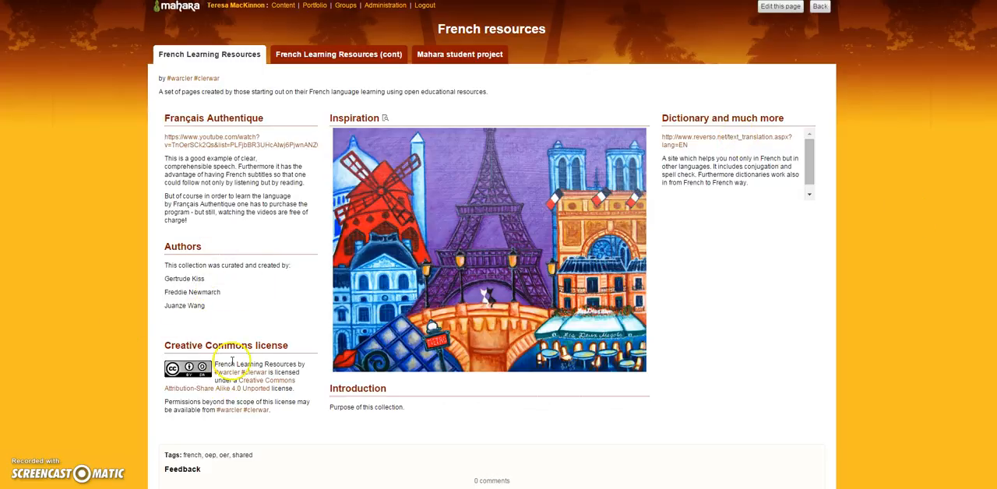
mouse_move(243, 304)
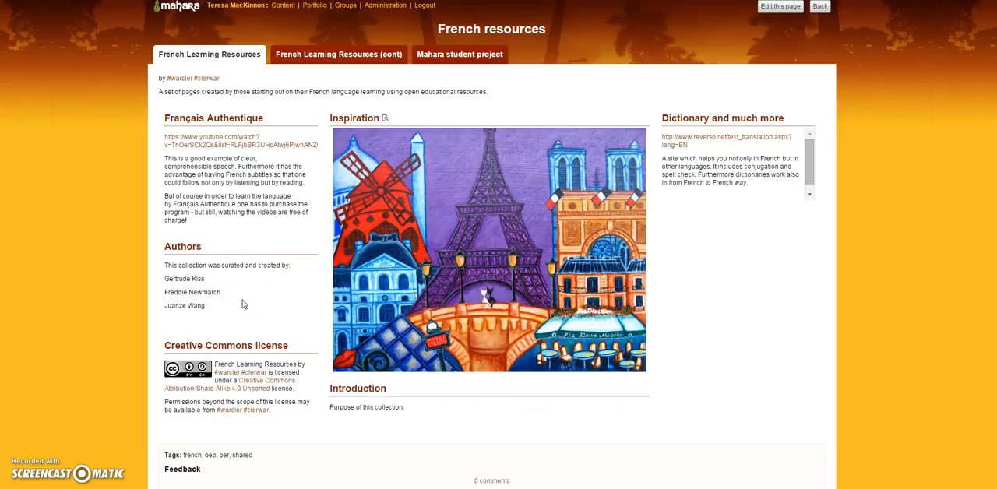
mouse_move(874, 175)
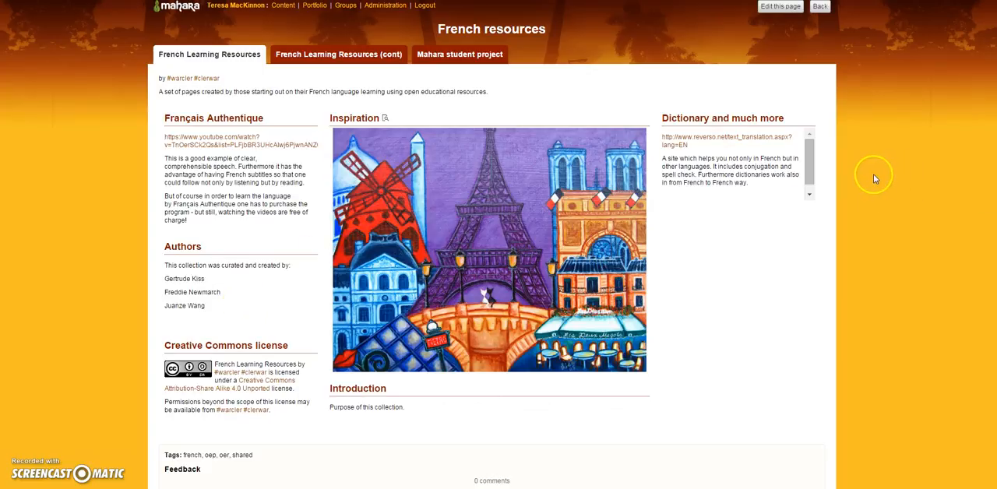
mouse_move(338, 54)
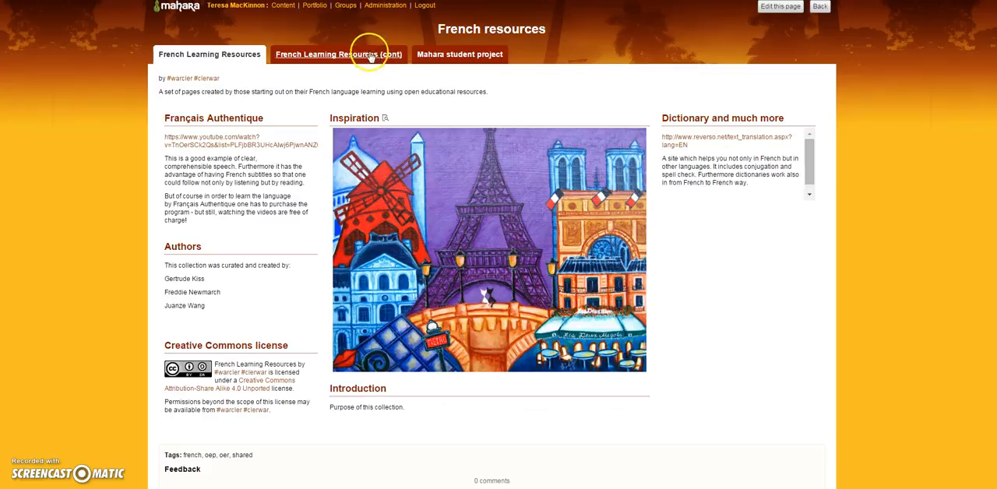
click(338, 55)
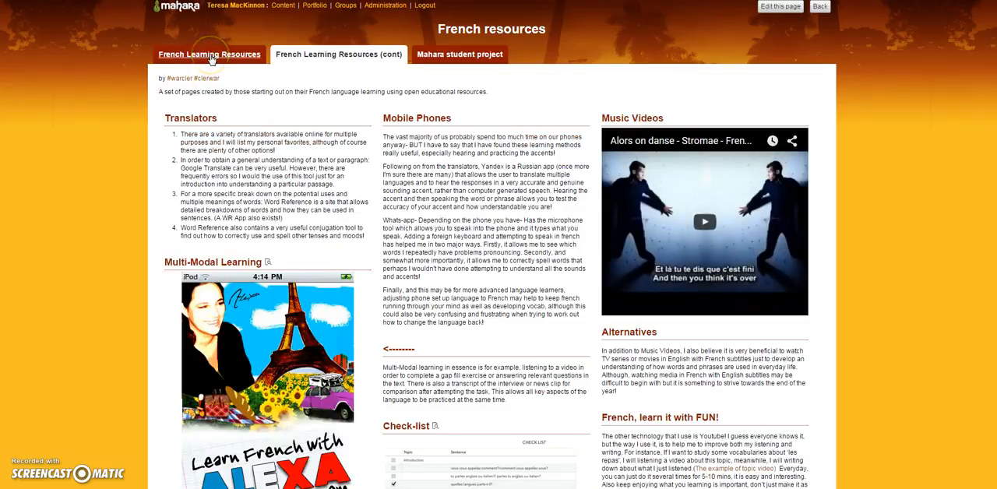
click(209, 54)
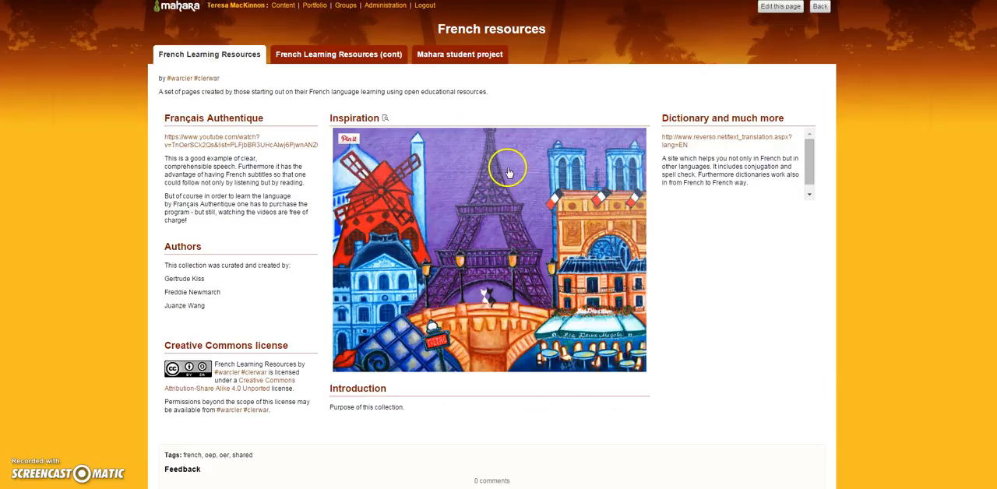
mouse_move(966, 261)
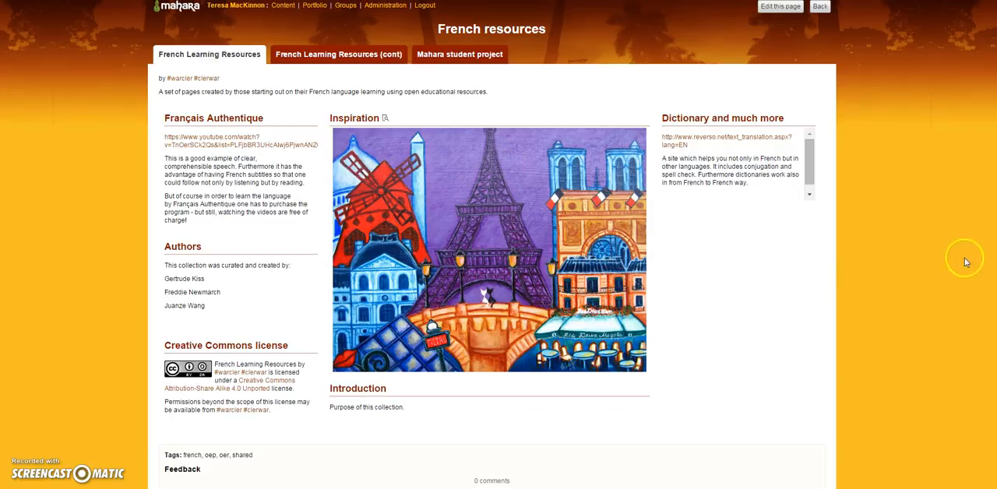
mouse_move(967, 260)
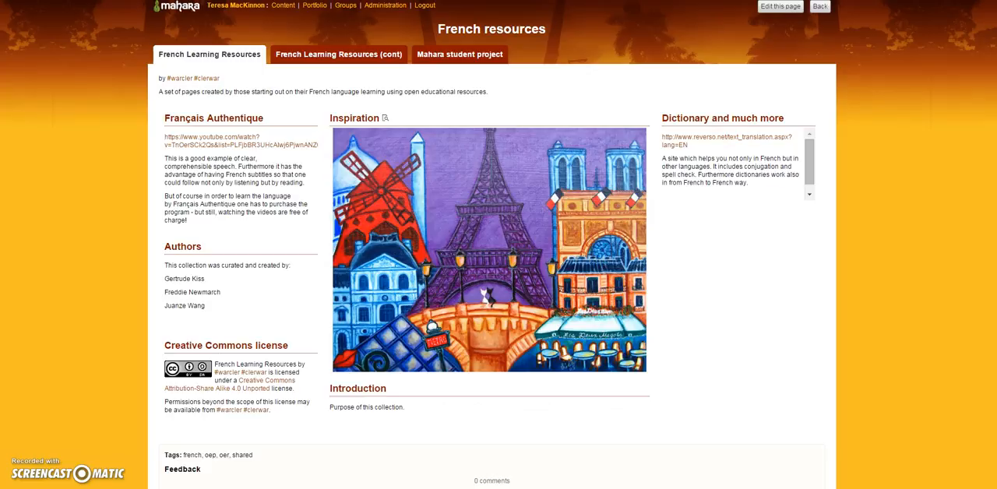
mouse_move(240, 6)
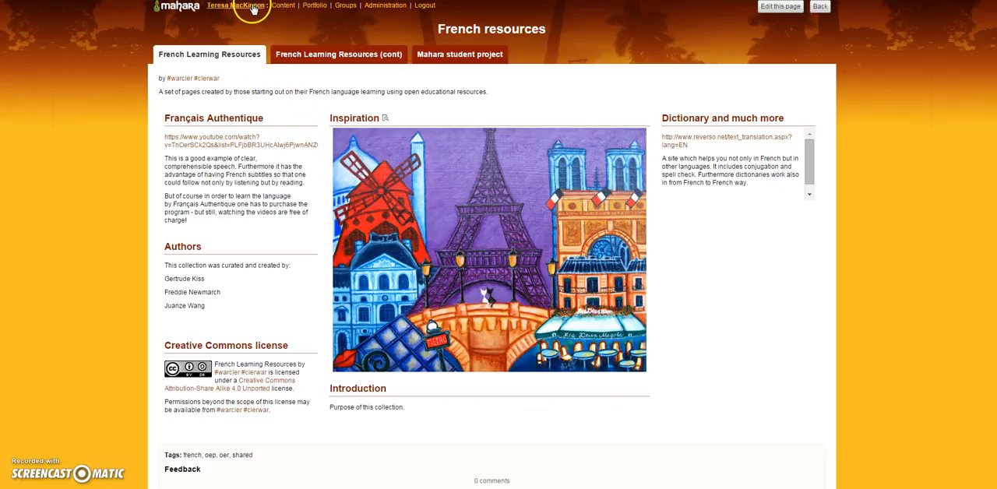
- Reach the Warwick Moodle 2 home page via the user profile's Warwick Moodle 2 institution link
click(236, 6)
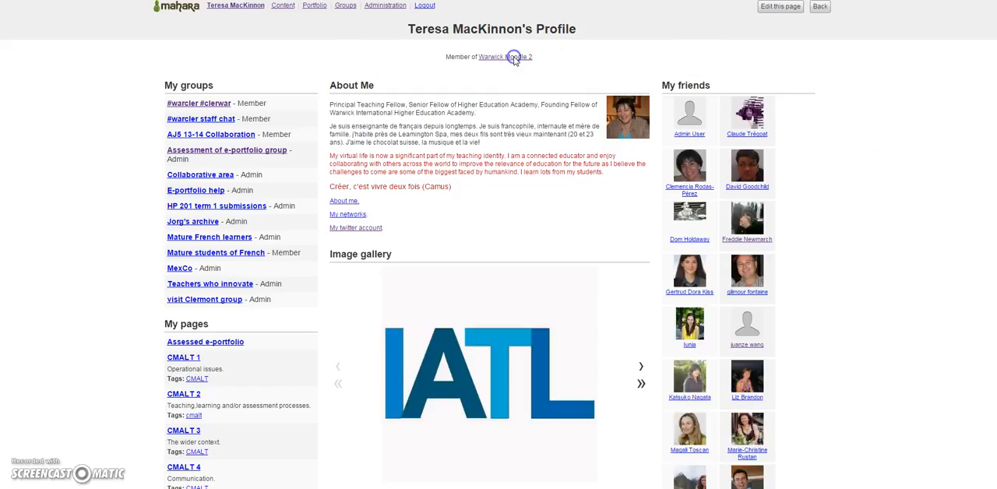
click(504, 56)
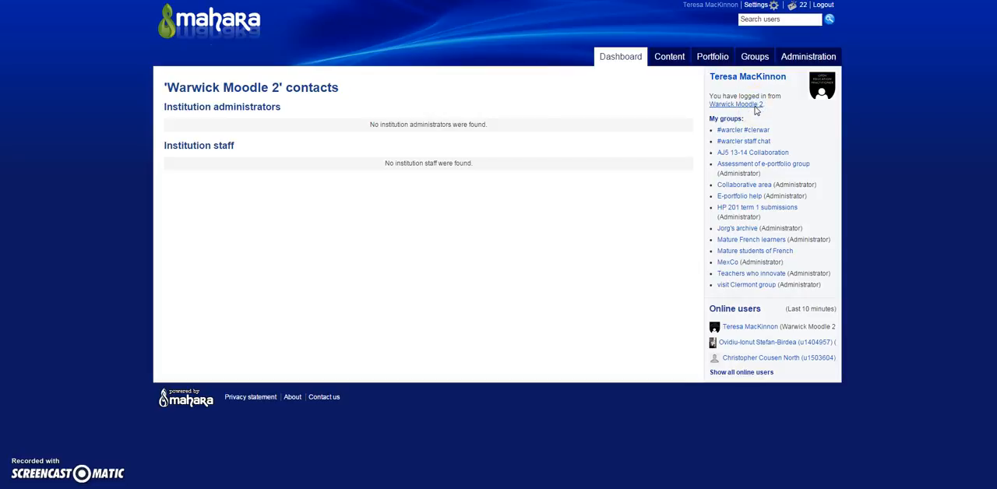
click(735, 103)
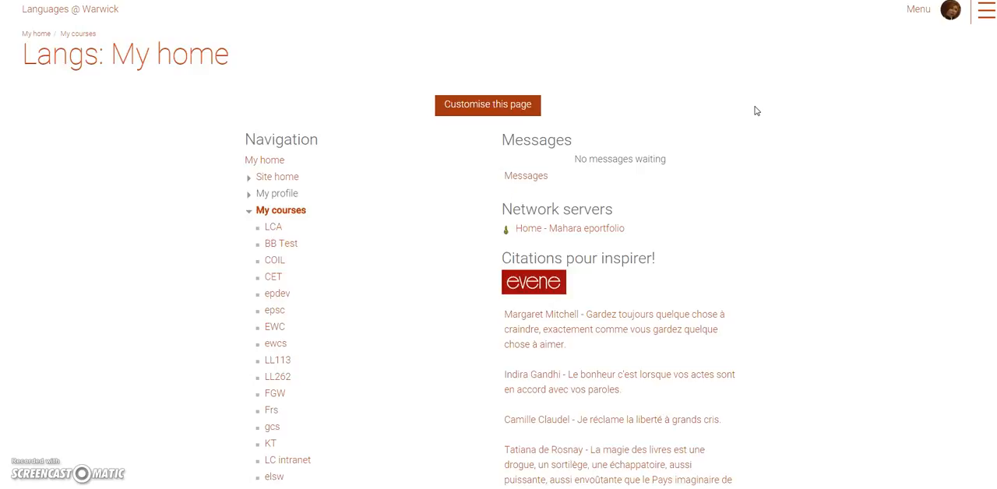
- Open the French Beginners Accelerated course and its Forums list from the Course Tools page
click(949, 10)
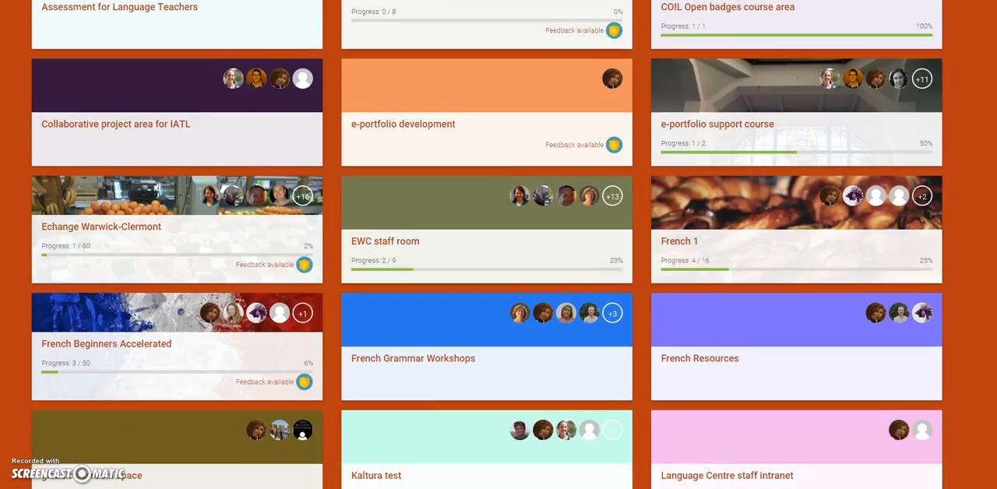
mouse_move(105, 348)
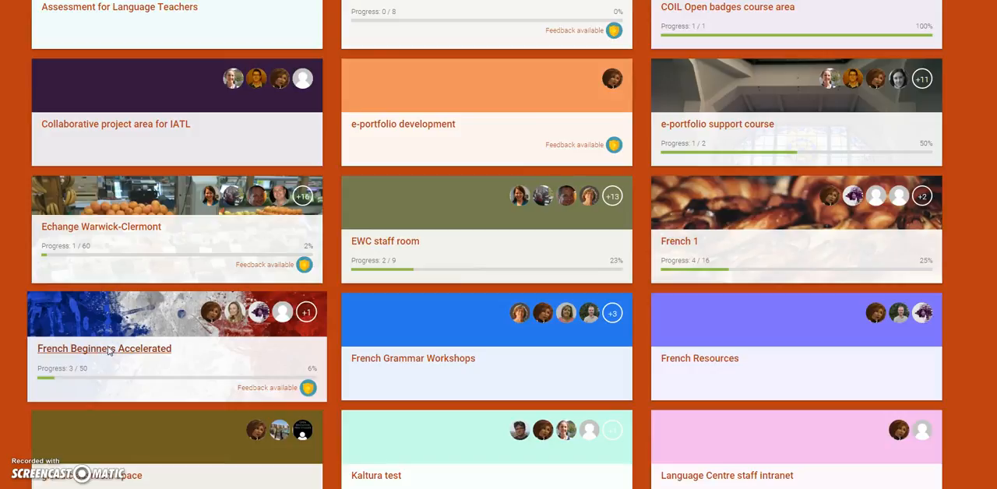
click(104, 348)
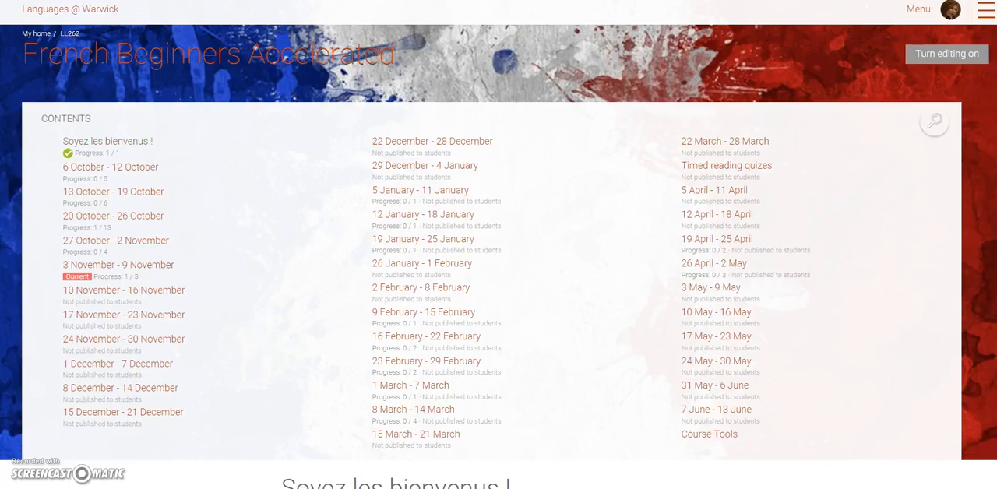
scroll(down, 3)
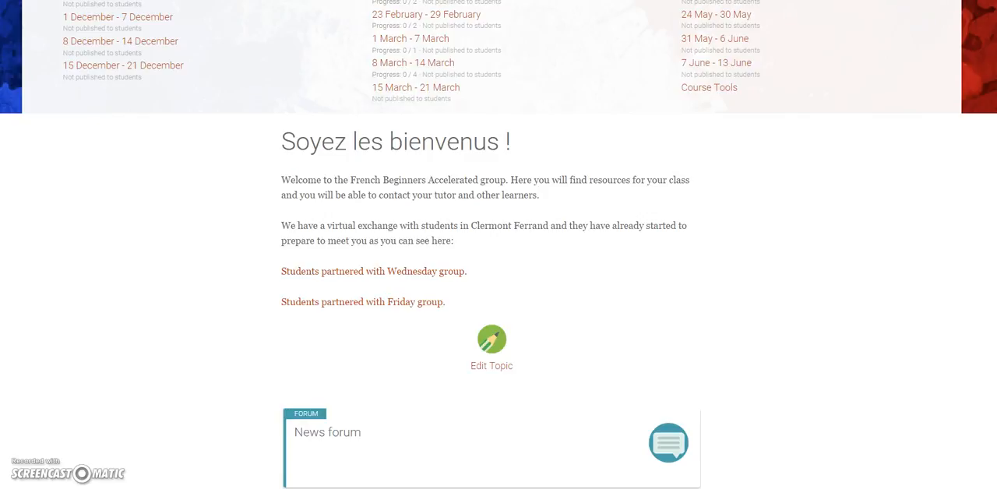
scroll(down, 3)
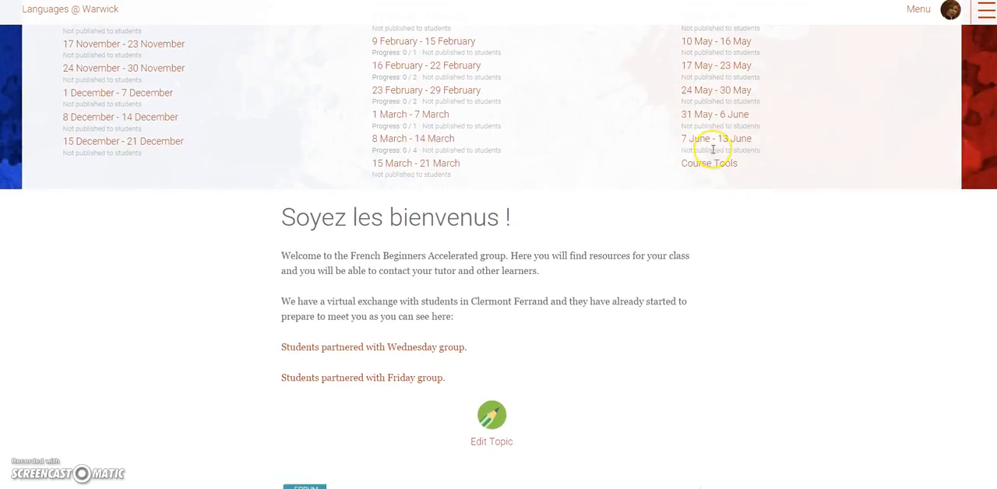
scroll(up, 3)
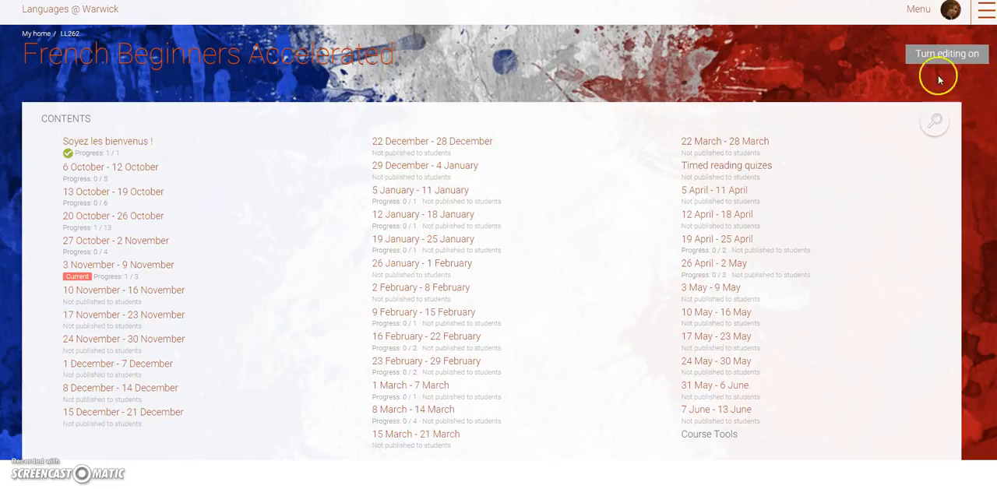
scroll(down, 3)
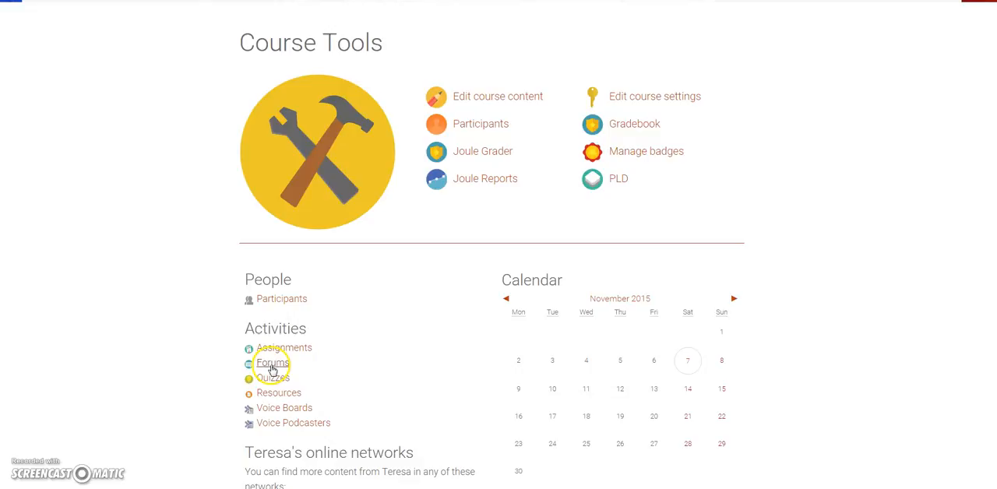
click(272, 363)
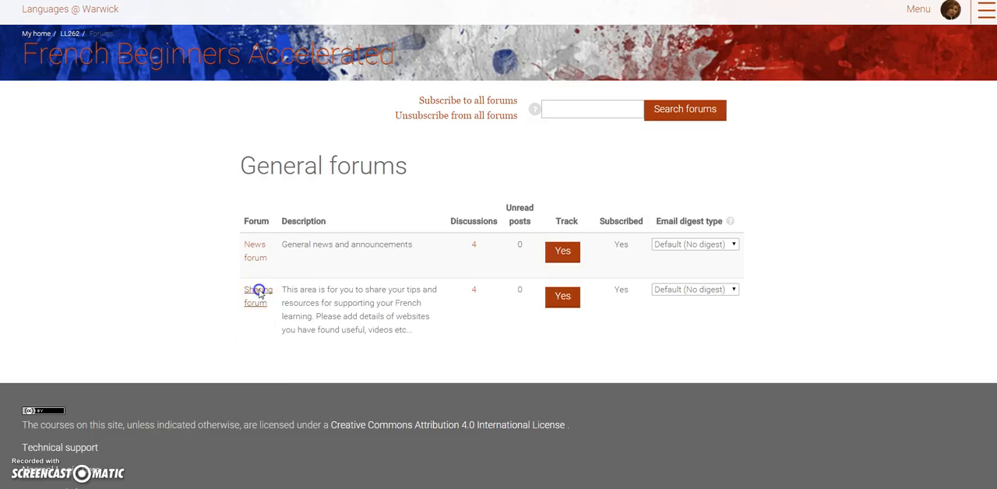
- Read through the Sharing forum's learner posts such as YouTube channels and dictionaries
click(254, 296)
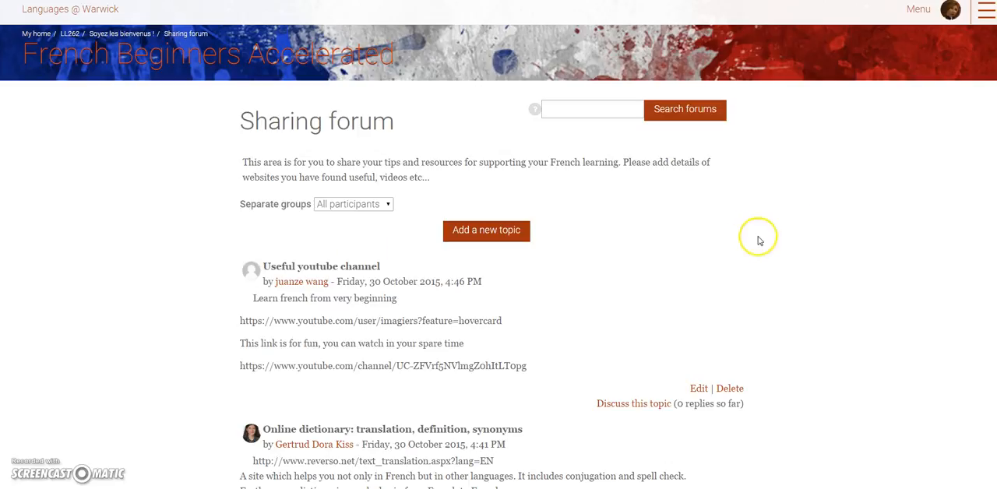
scroll(down, 3)
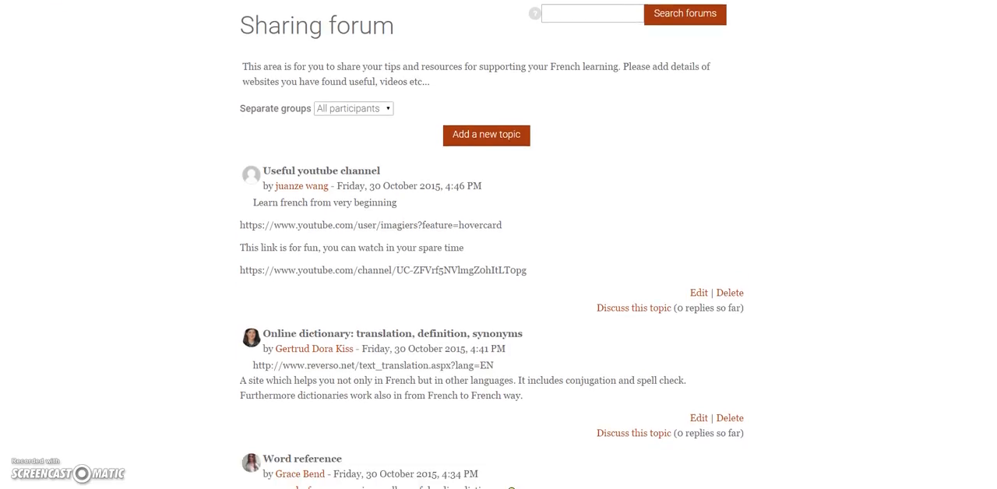
scroll(down, 3)
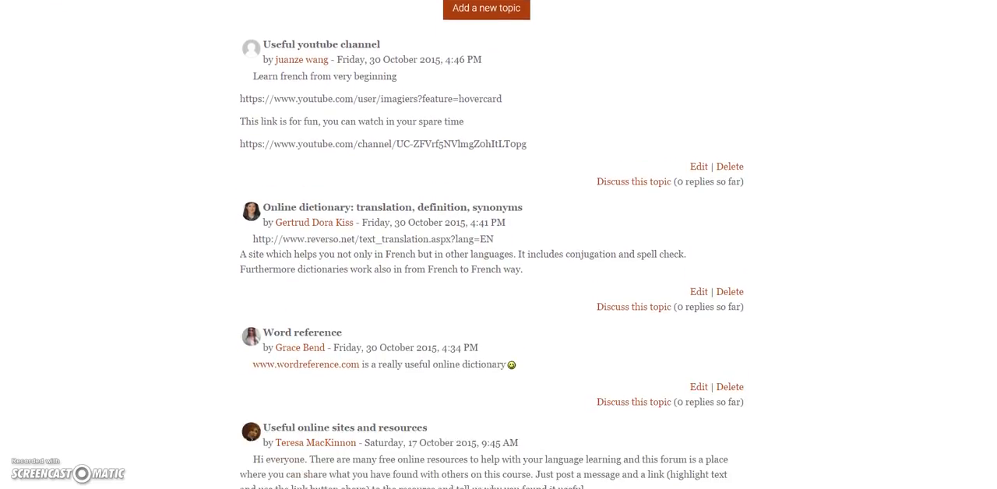
scroll(down, 3)
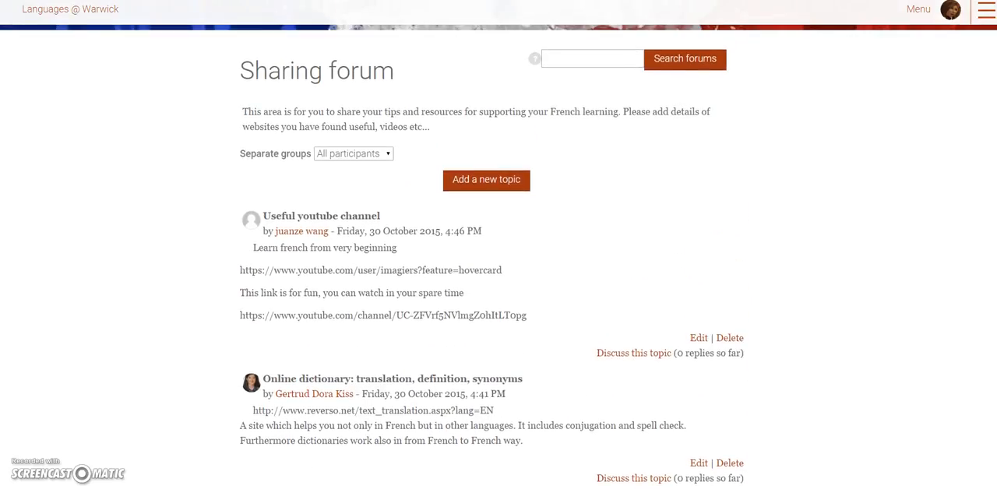
scroll(down, 3)
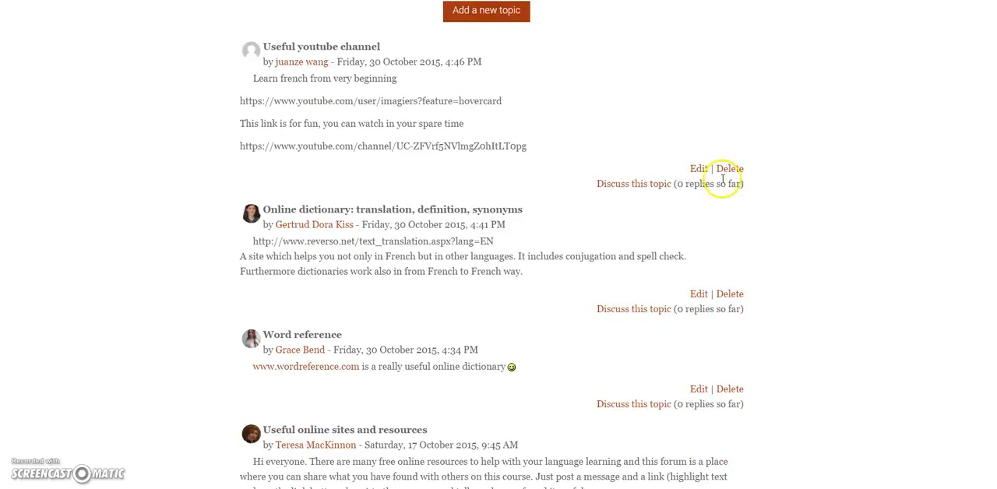
mouse_move(768, 185)
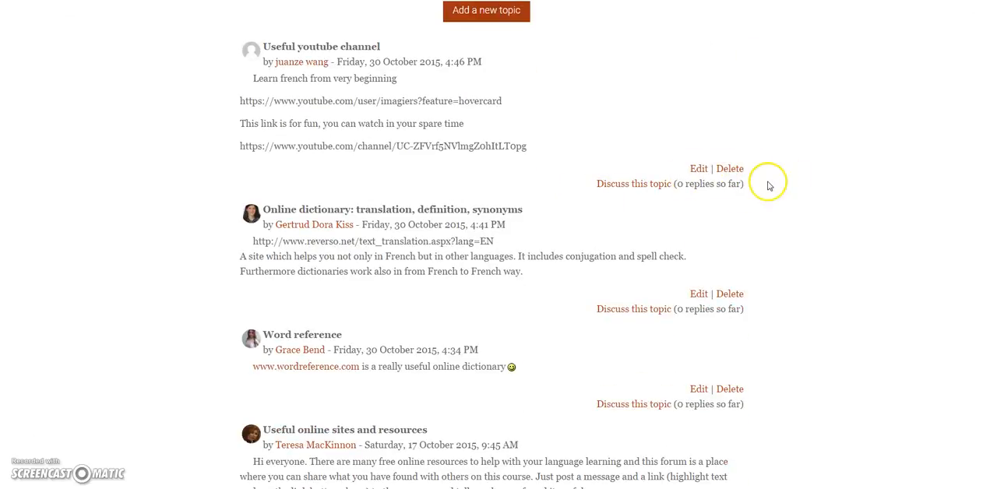
scroll(down, 3)
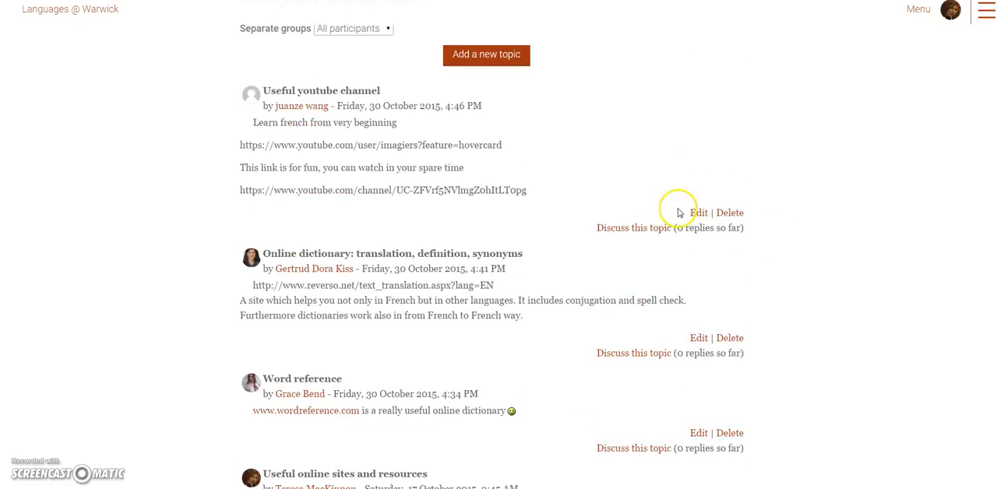
mouse_move(945, 226)
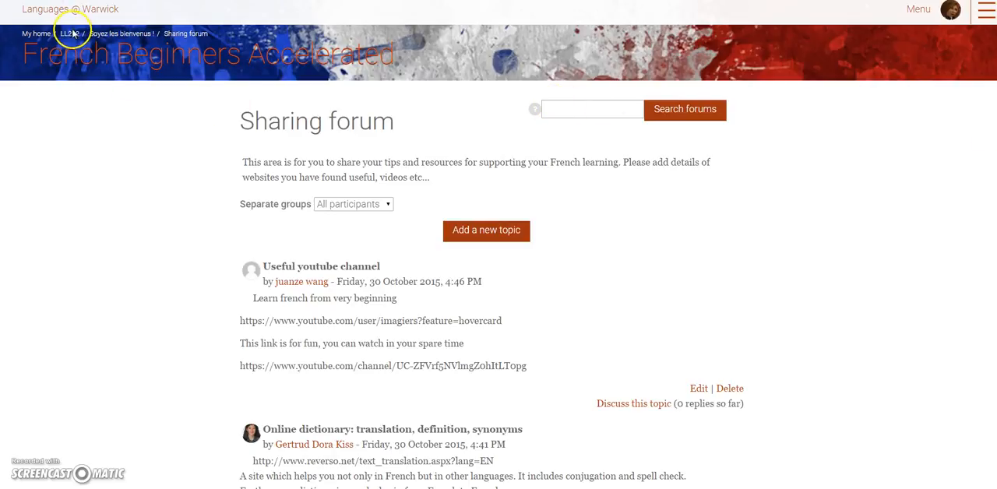
scroll(down, 3)
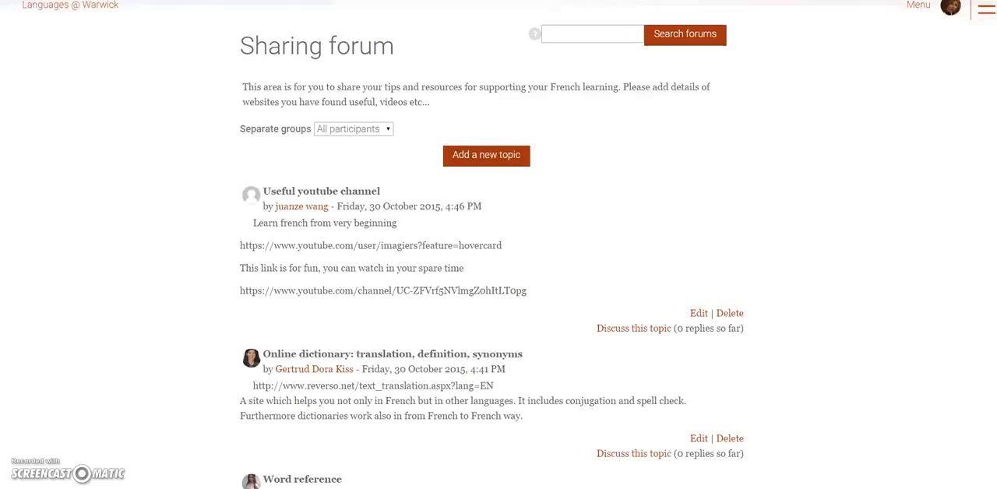
scroll(down, 3)
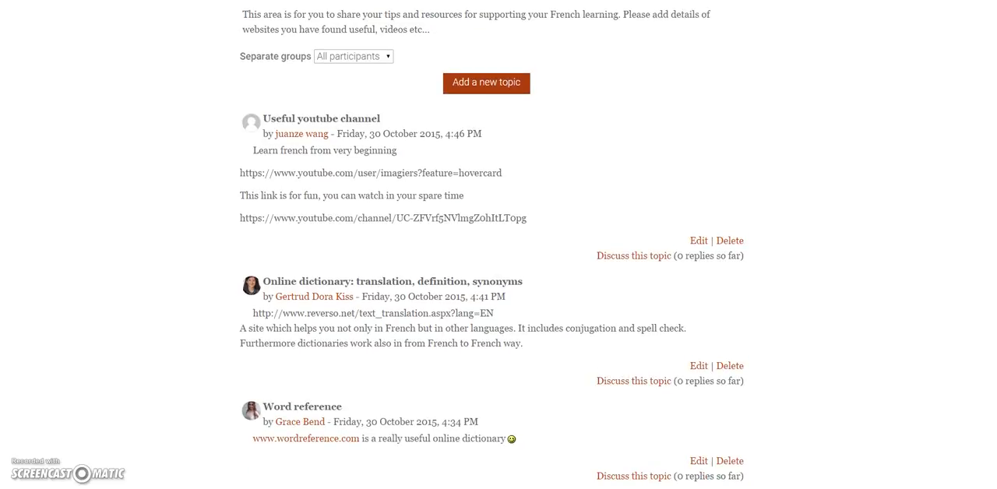
scroll(down, 3)
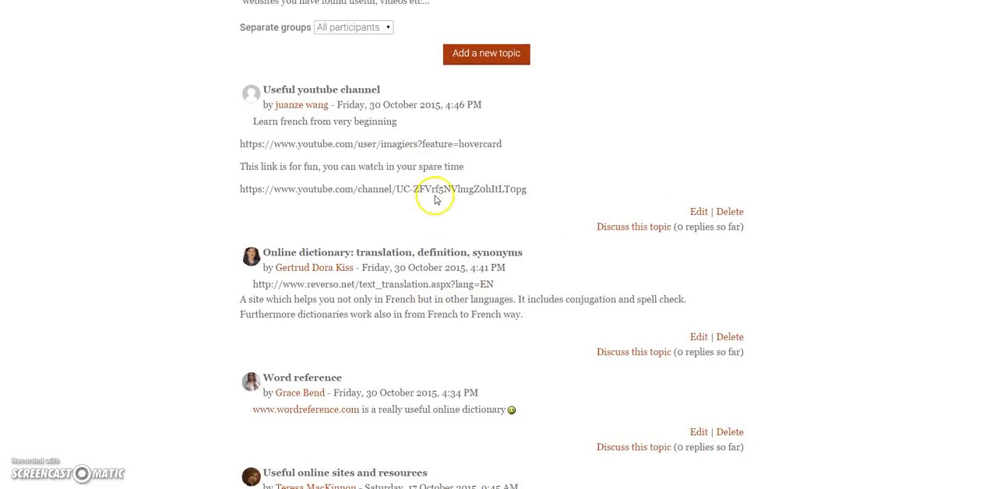
scroll(down, 3)
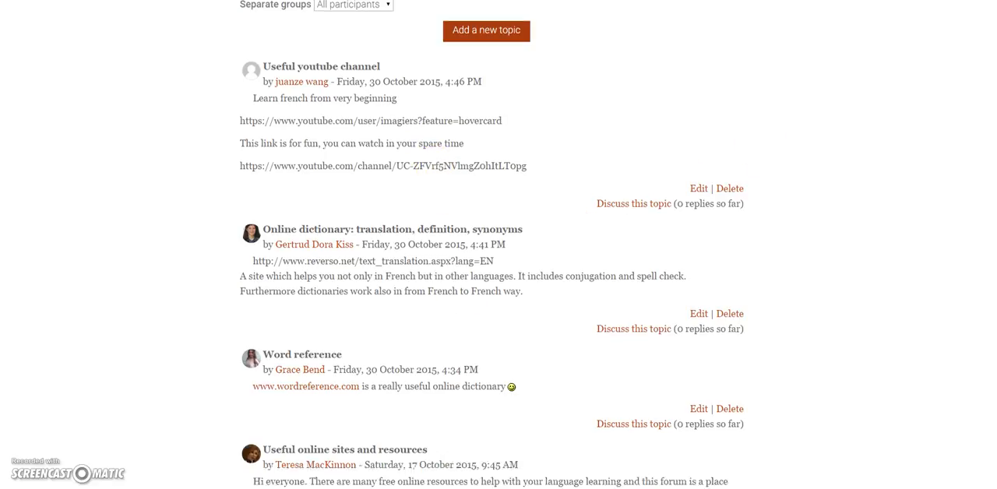
scroll(down, 3)
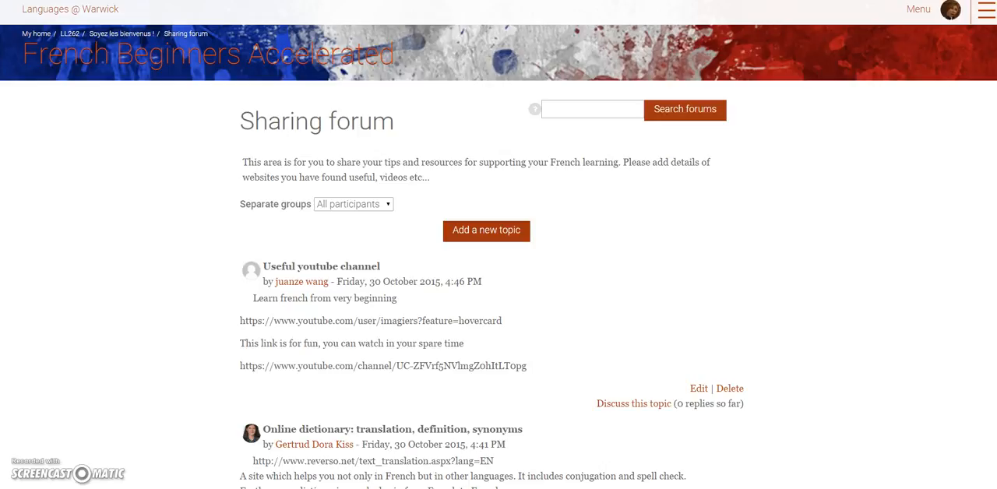
mouse_move(70, 9)
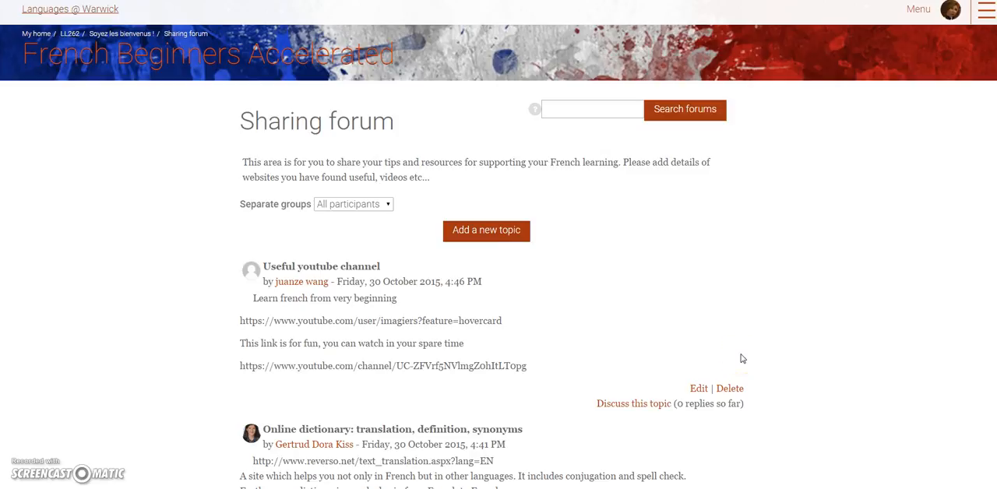
- Return via Moodle My home to Mahara and the #warcler #clerwar group's Collections list
click(36, 34)
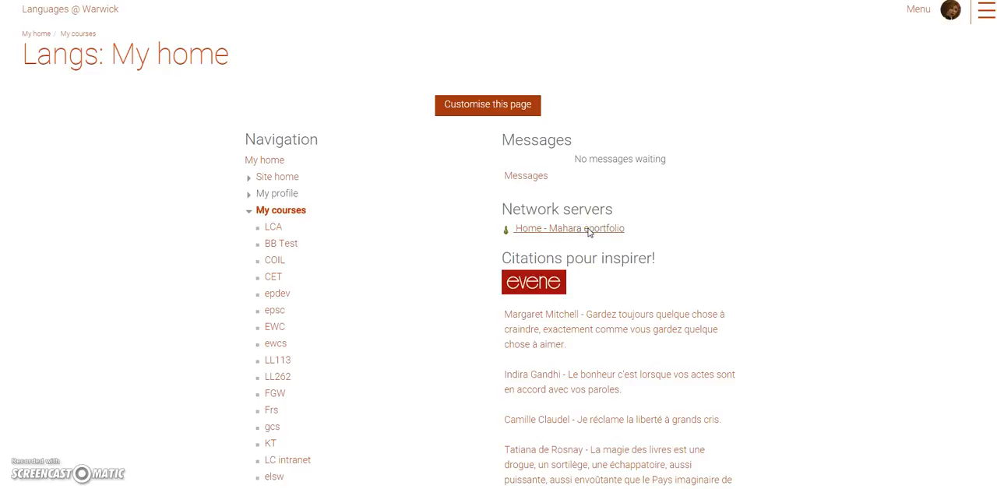
click(568, 229)
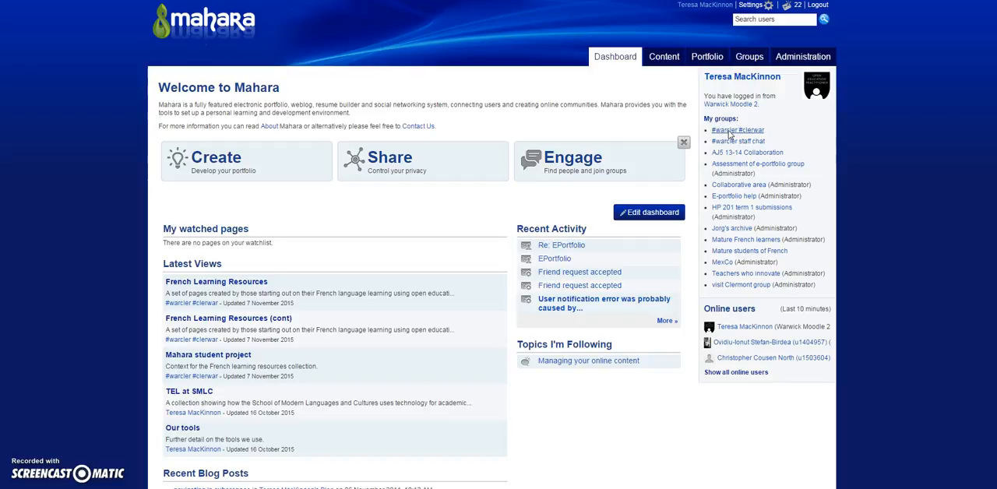
click(737, 130)
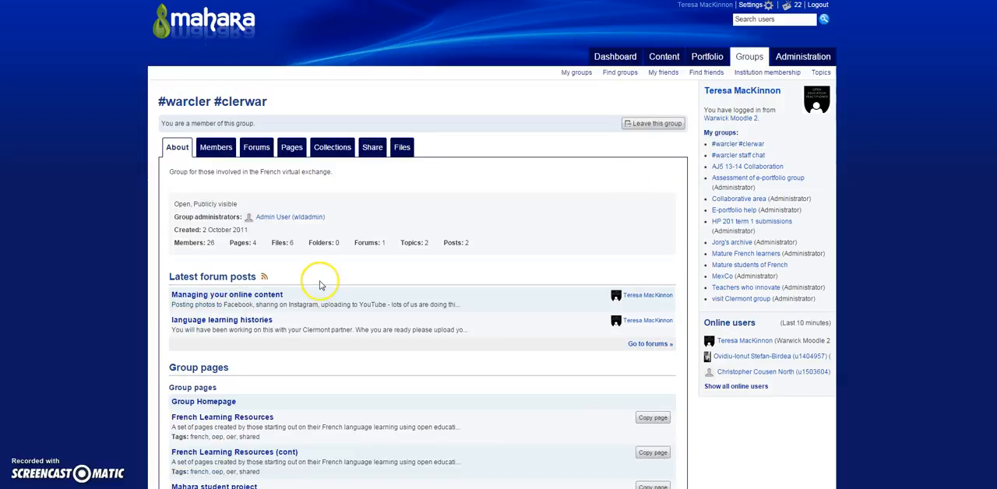
mouse_move(217, 148)
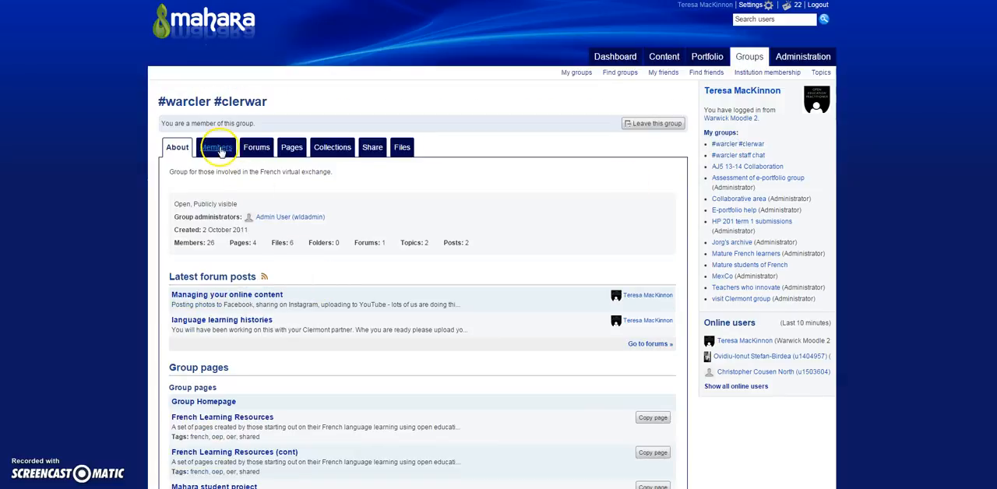
click(332, 148)
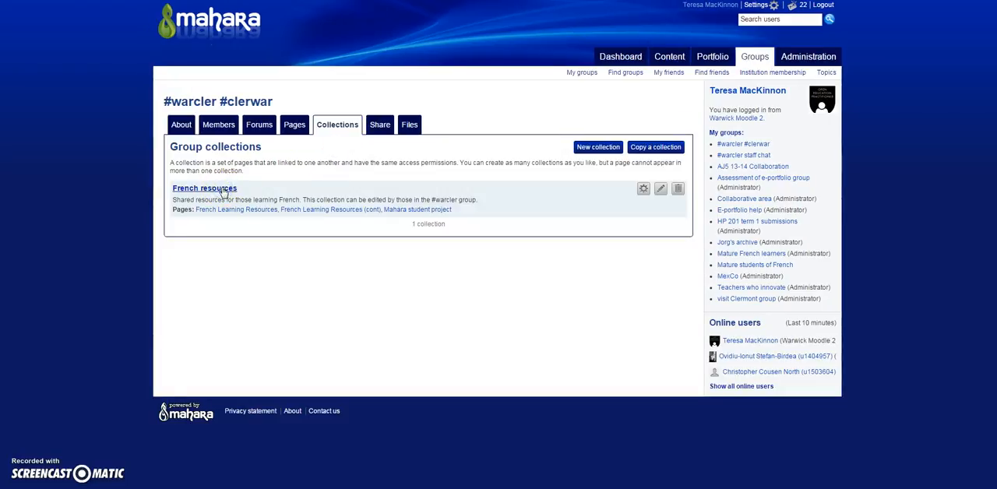
- Open French resources and its Edit access page, currently shared with #warcler #clerwar
click(204, 187)
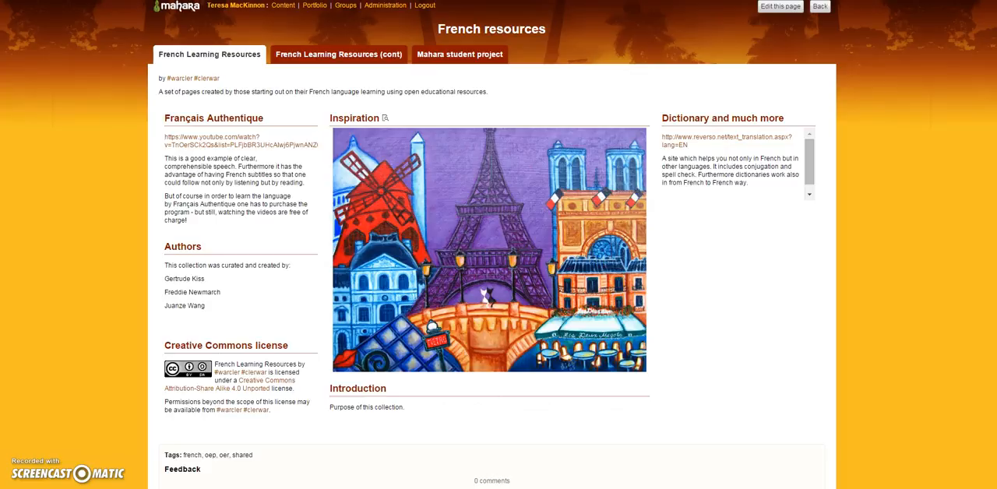
click(780, 6)
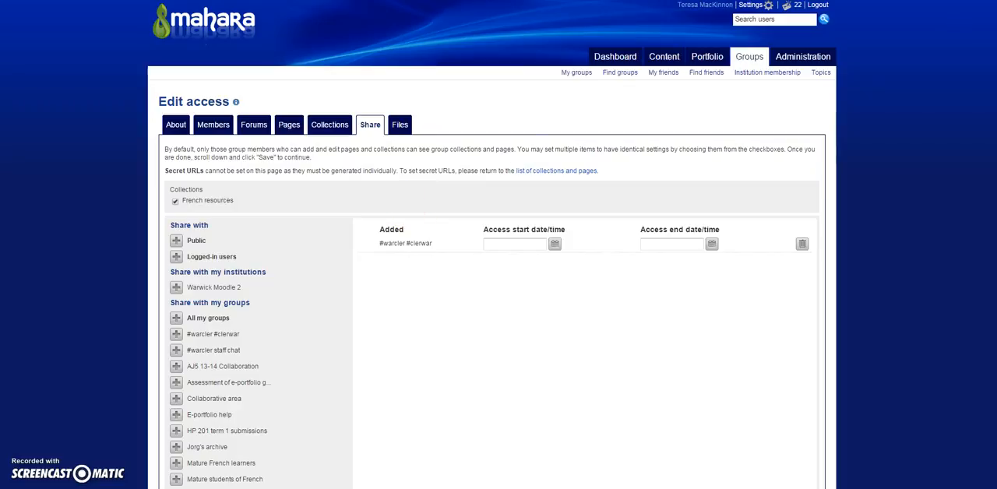
- Go to the shared collections list and the Secret URLs page for French resources
scroll(down, 3)
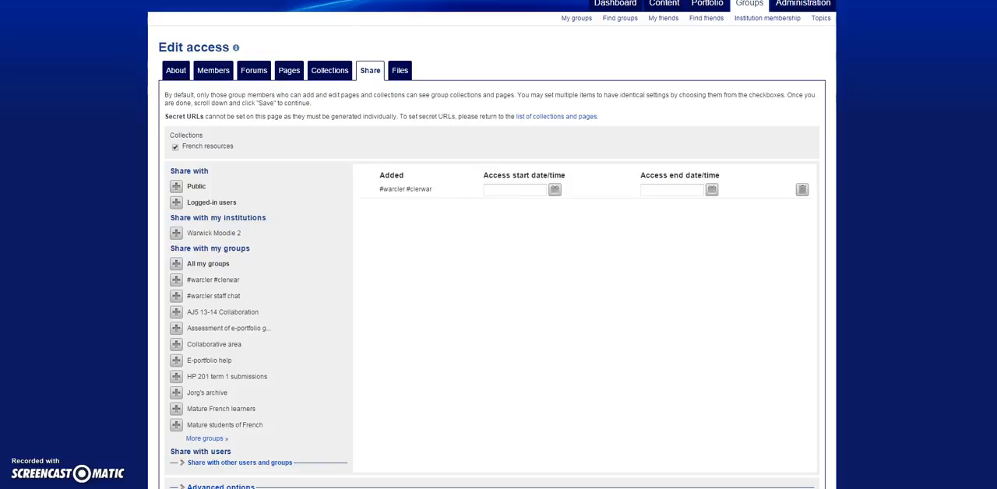
mouse_move(261, 117)
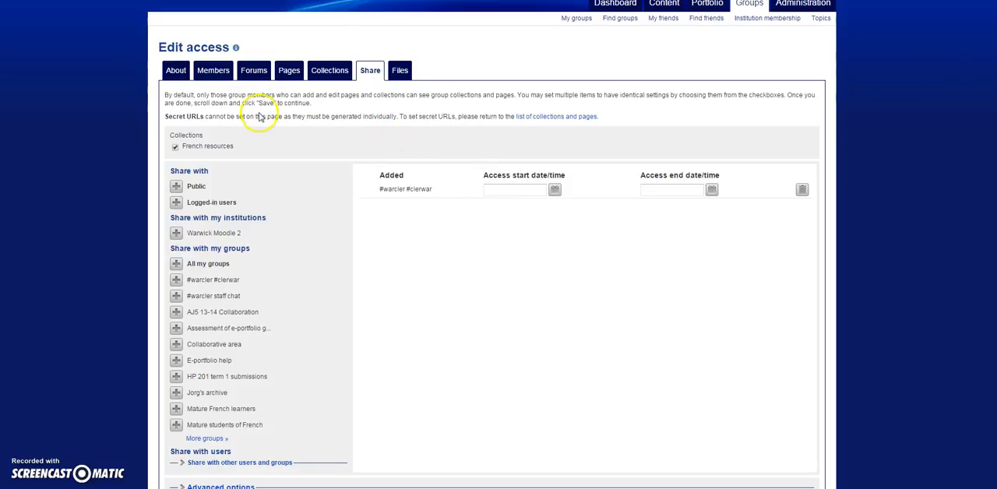
mouse_move(530, 120)
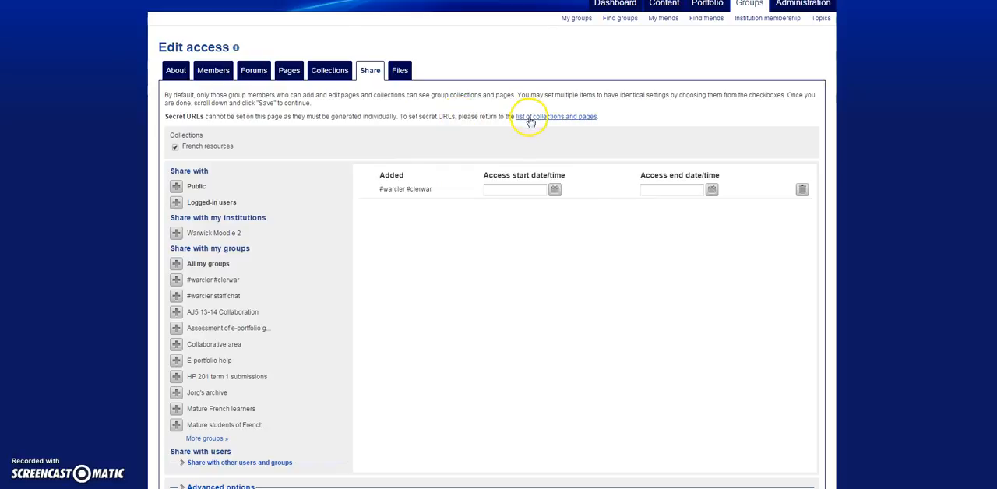
click(555, 116)
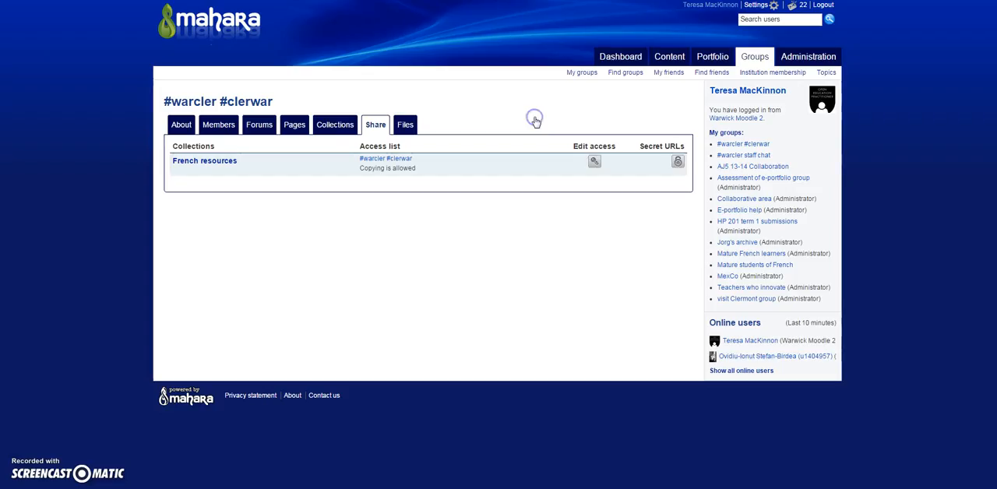
mouse_move(560, 153)
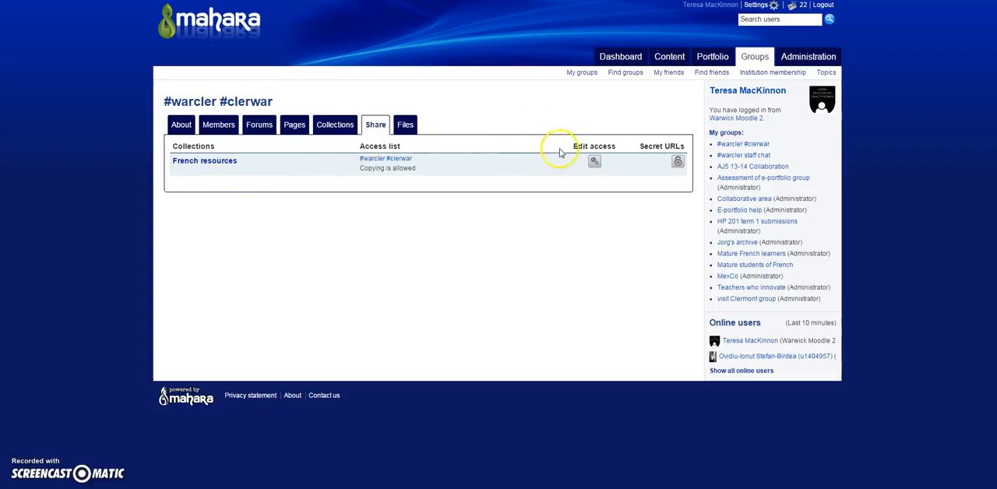
click(677, 162)
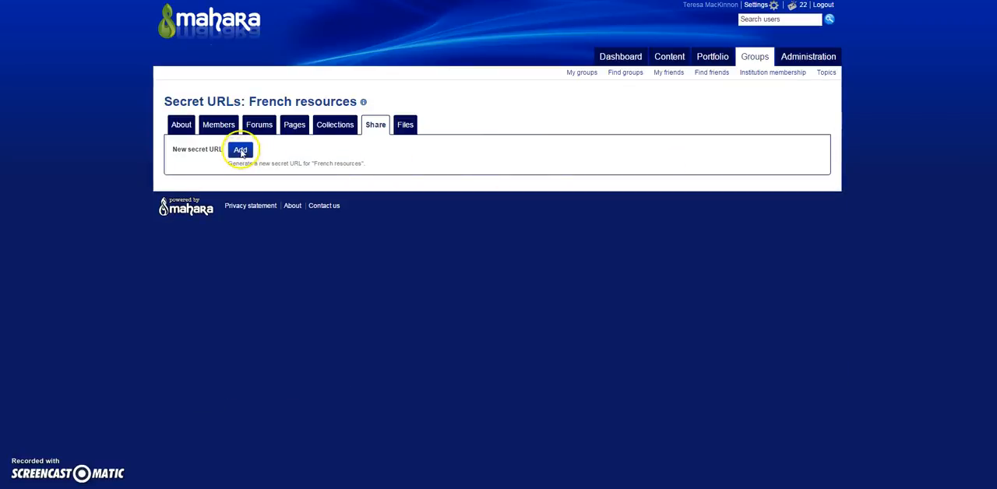
- Add a new secret URL, now listed for the French resources collection
click(240, 149)
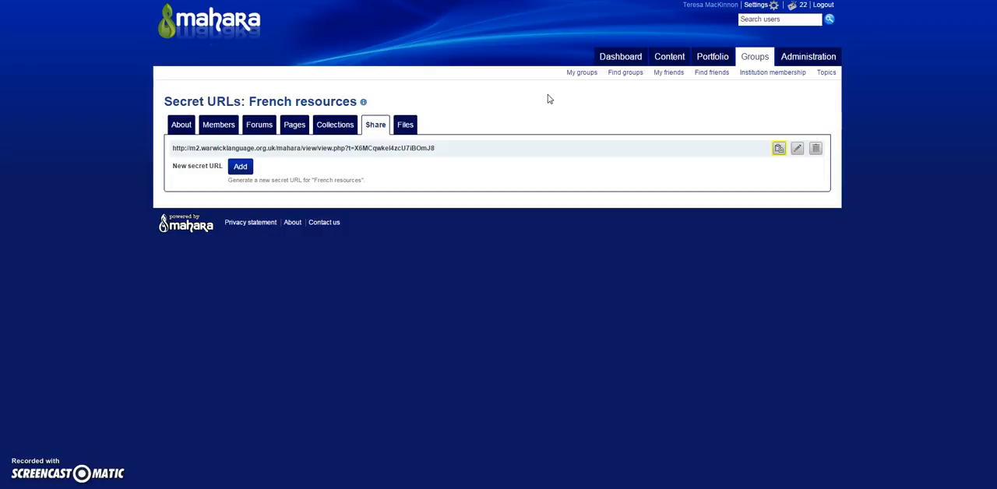
mouse_move(155, 391)
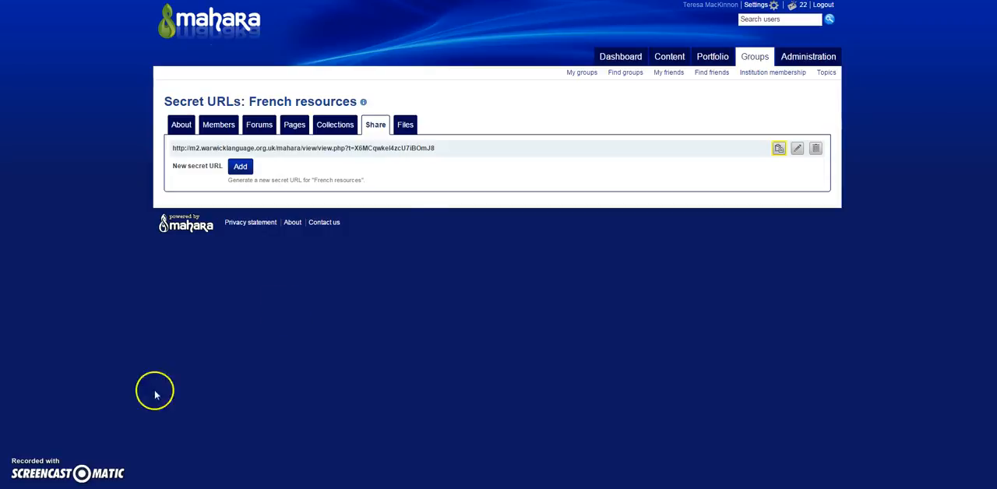